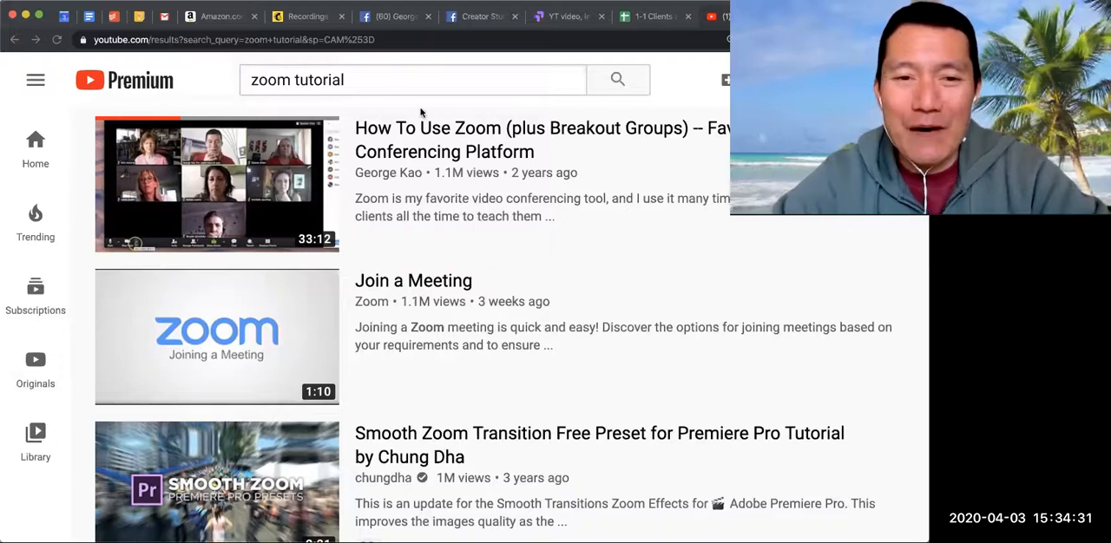
pyautogui.moveTo(243, 178)
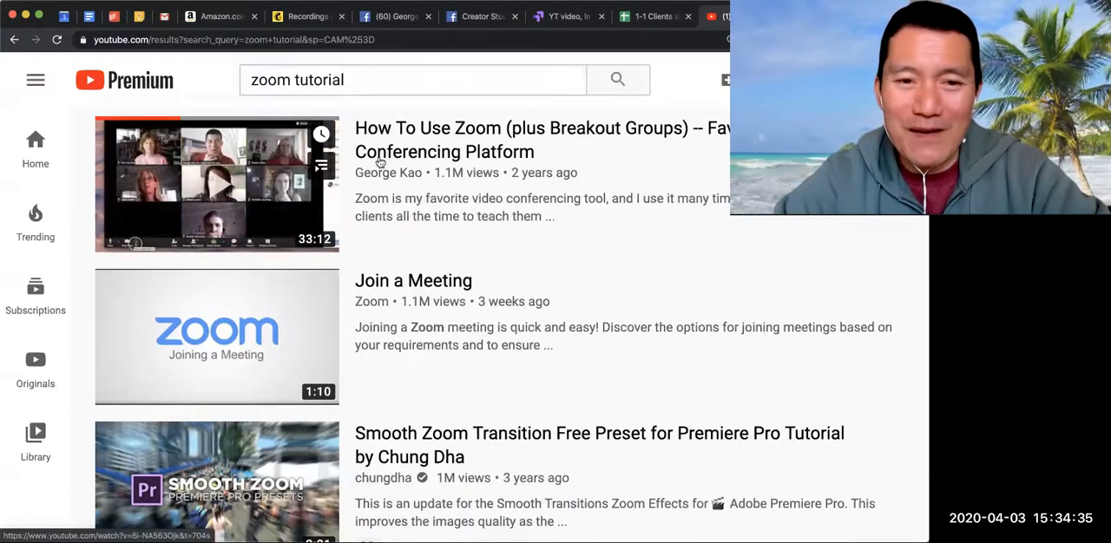
pyautogui.moveTo(524, 108)
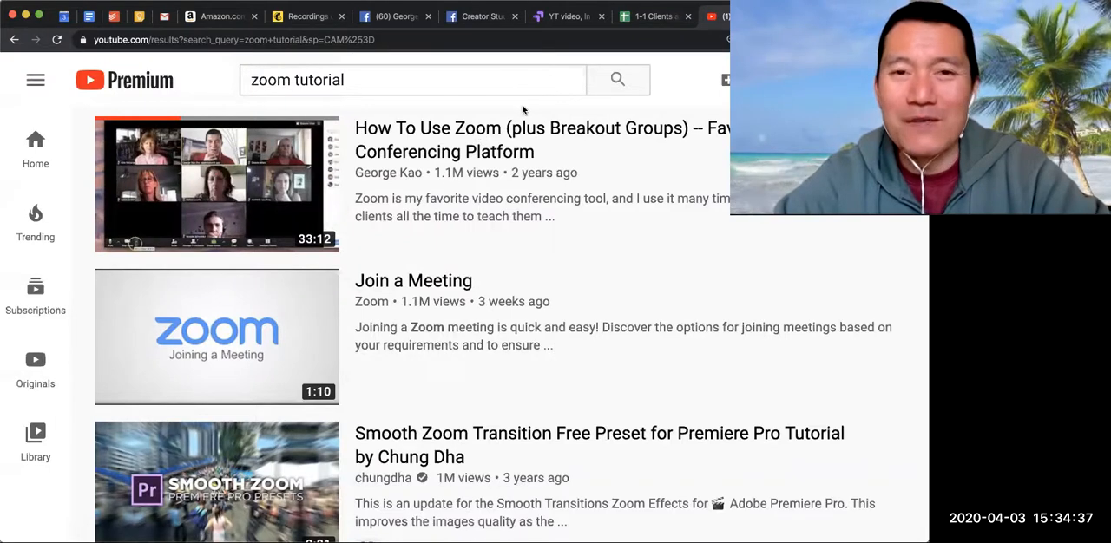